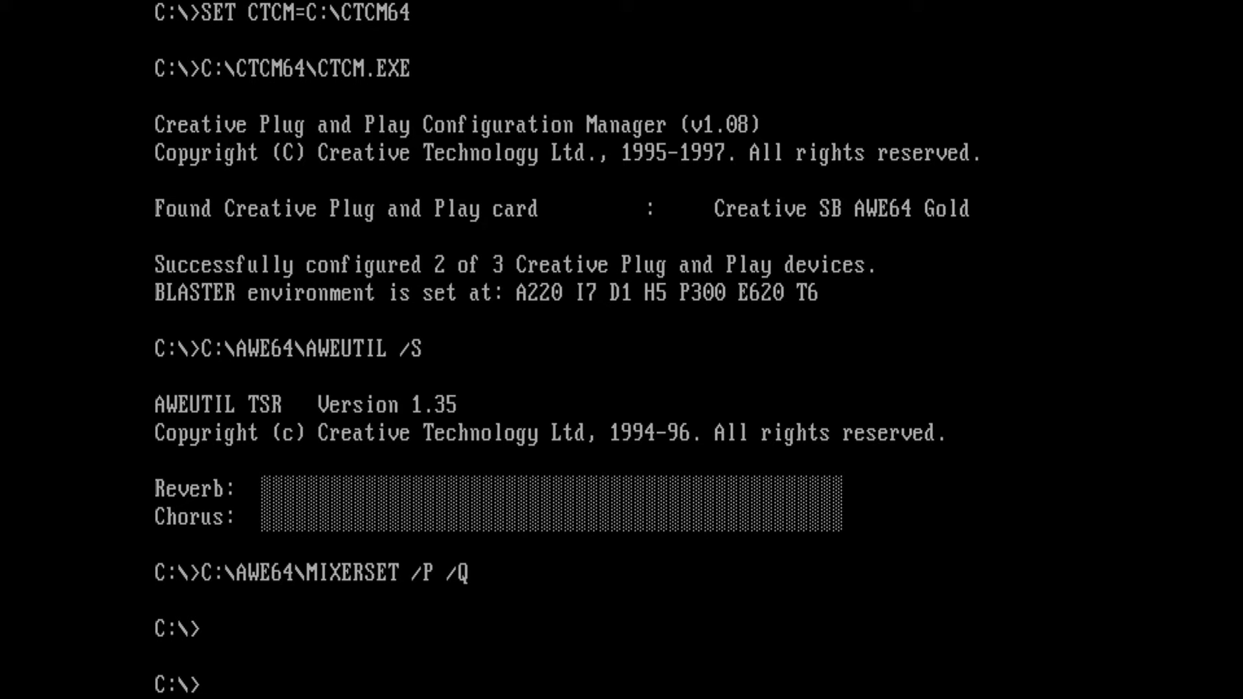
# - Navigate into GAMES\SIERRA\KQ, list its game folders, and enter KQ3MIDI
pyautogui.write('cd')
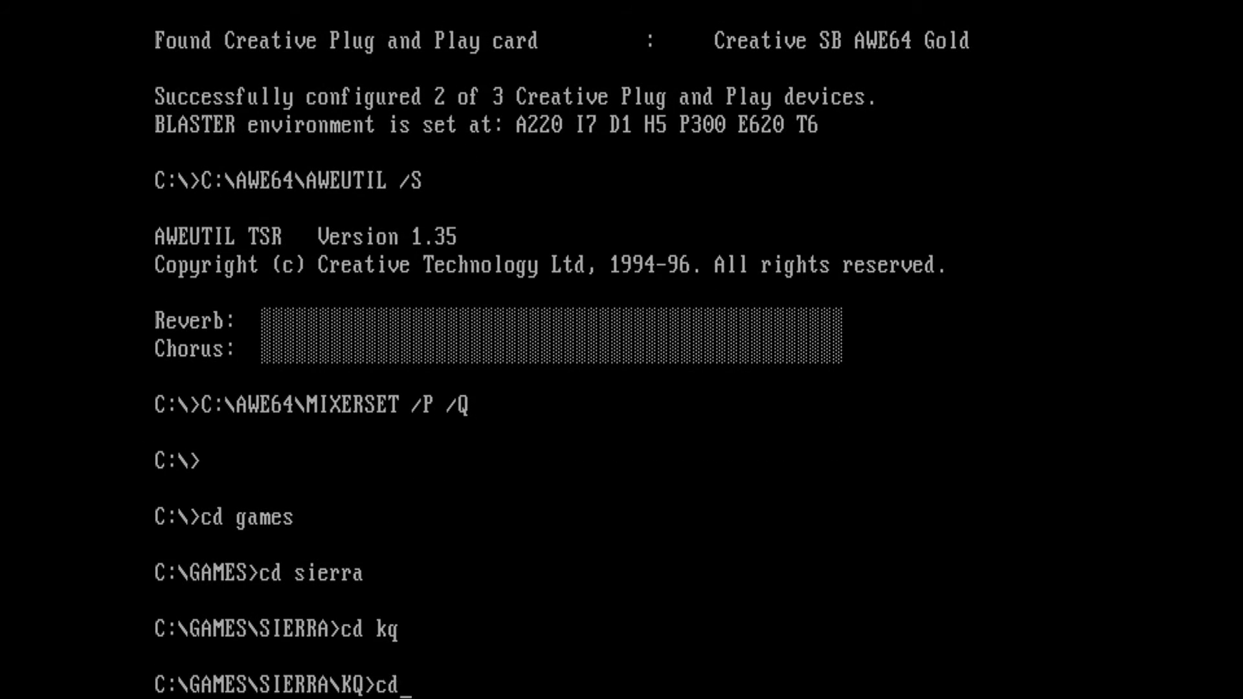
pyautogui.write('dir')
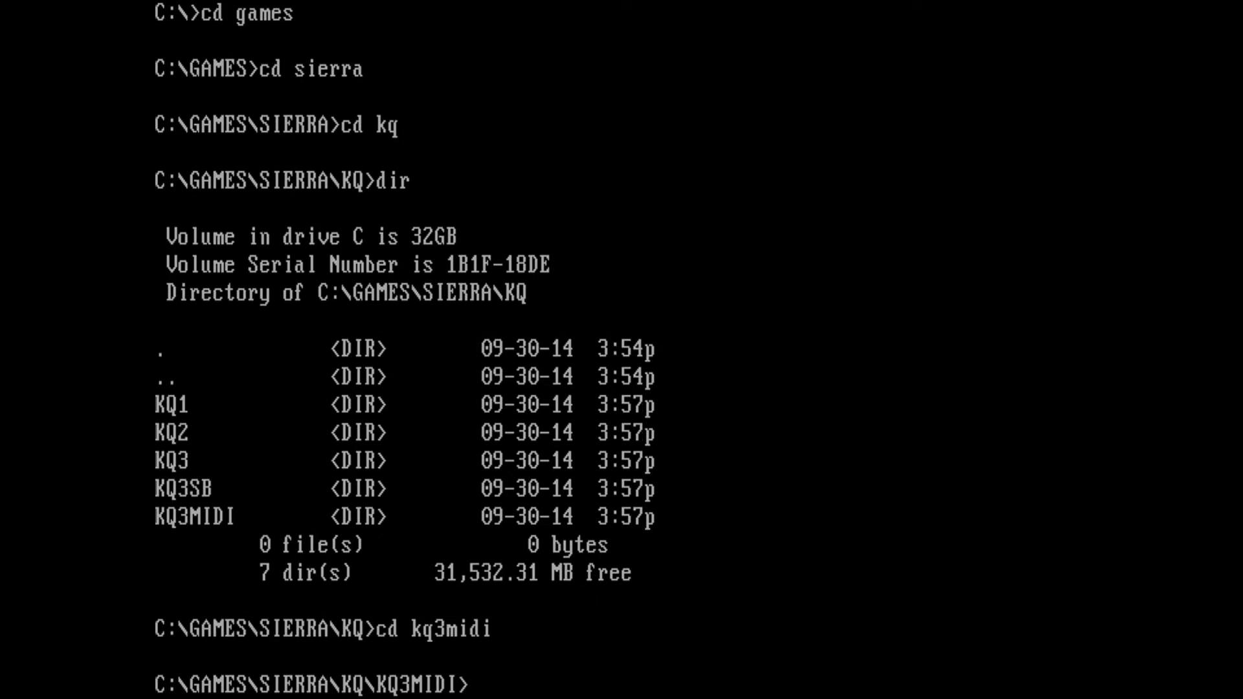
# - List the KQ3MIDI files with dir /w and run agiver, showing interpreter version 2.936
pyautogui.write('dir /w')
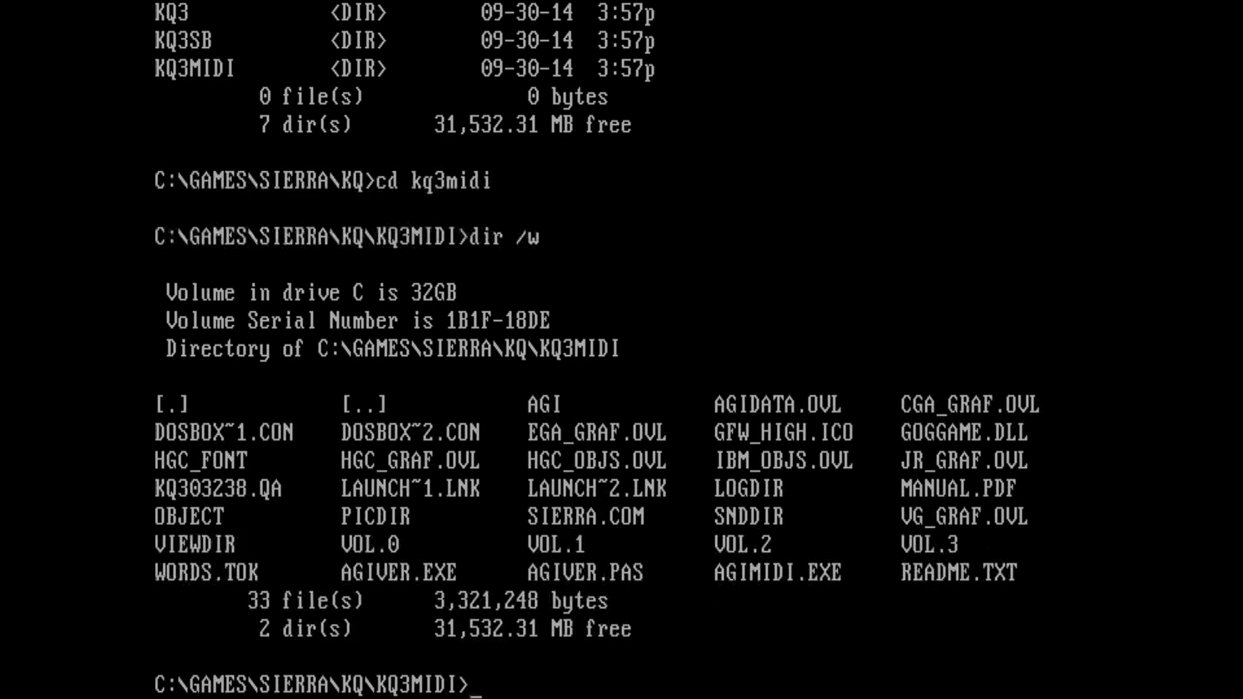
pyautogui.write('ag')
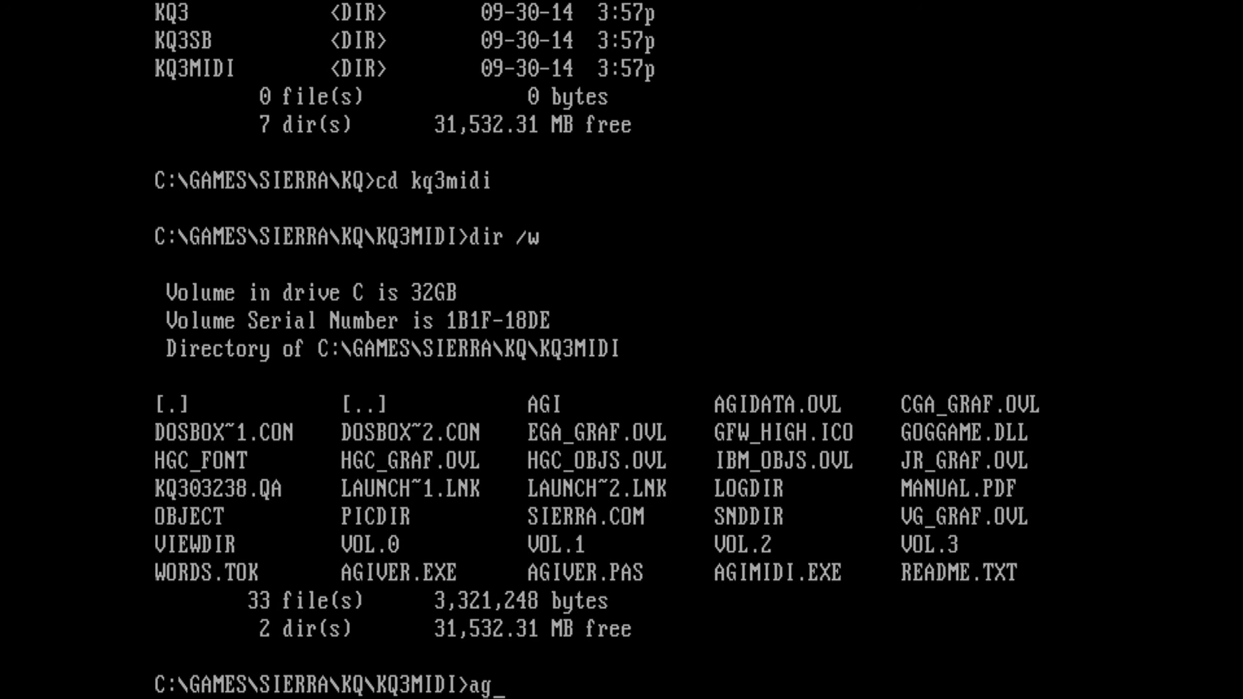
pyautogui.write('iver')
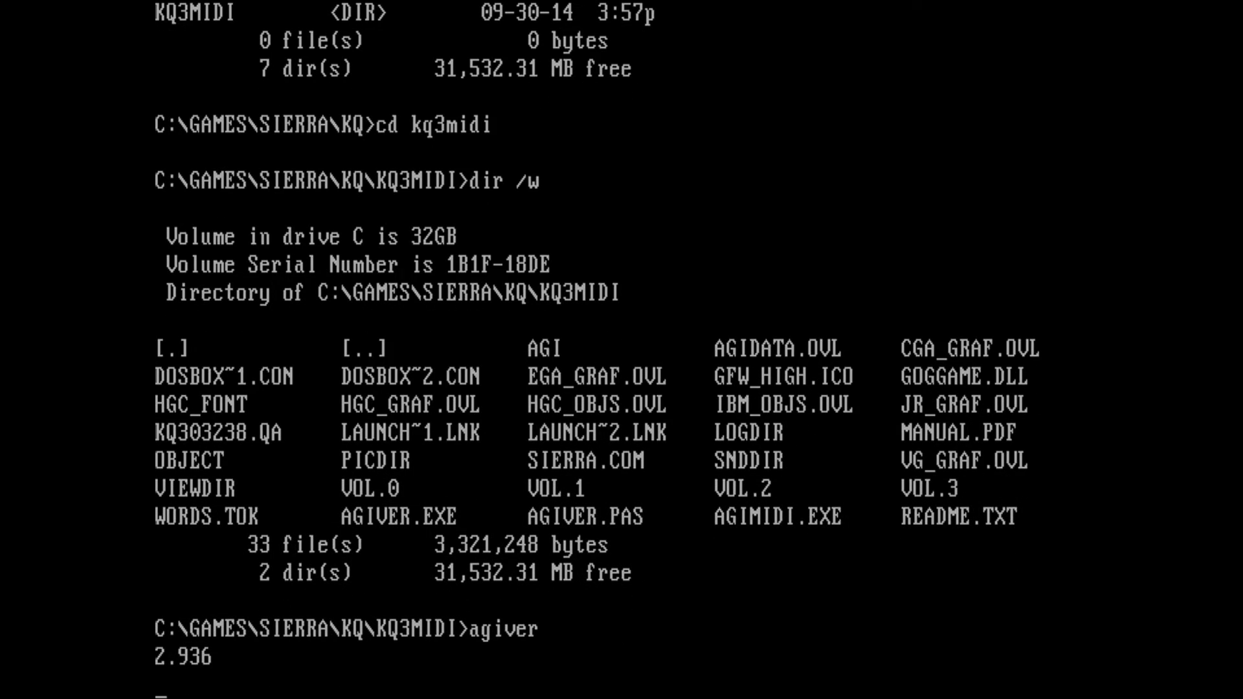
# - Run the AGIMIDI patcher, accept the AGI files, and select the Roland interface
pyautogui.write('cd kq3sb')
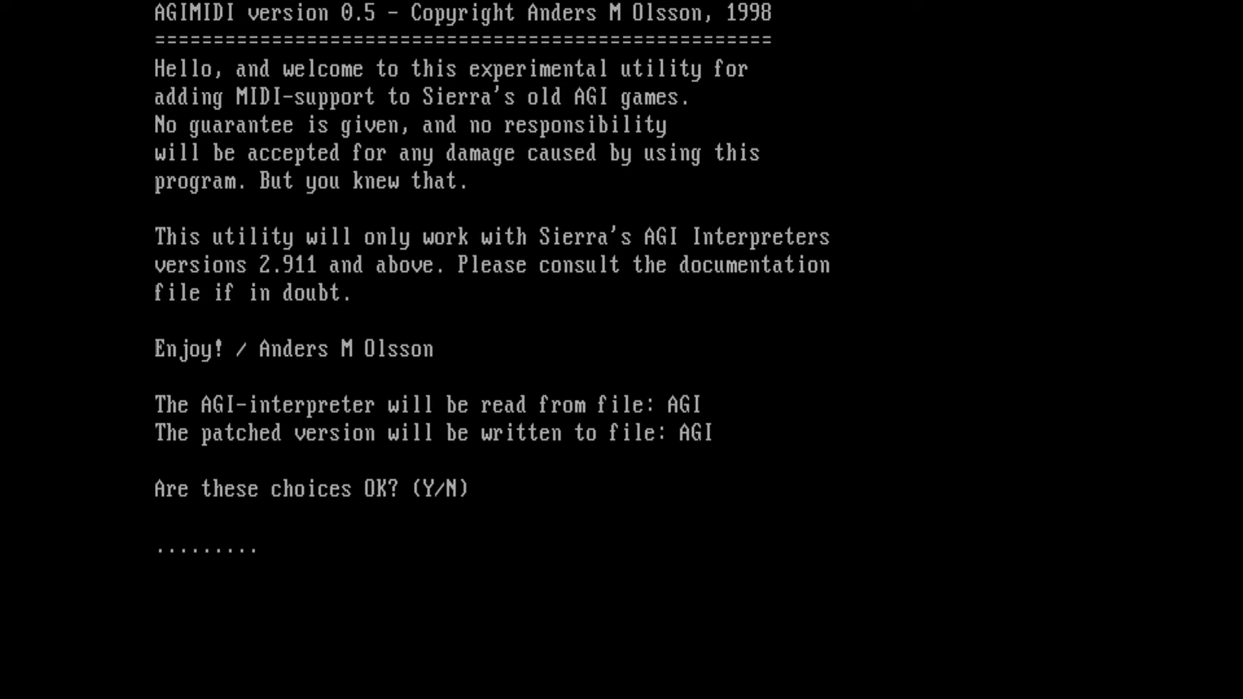
pyautogui.press('y')
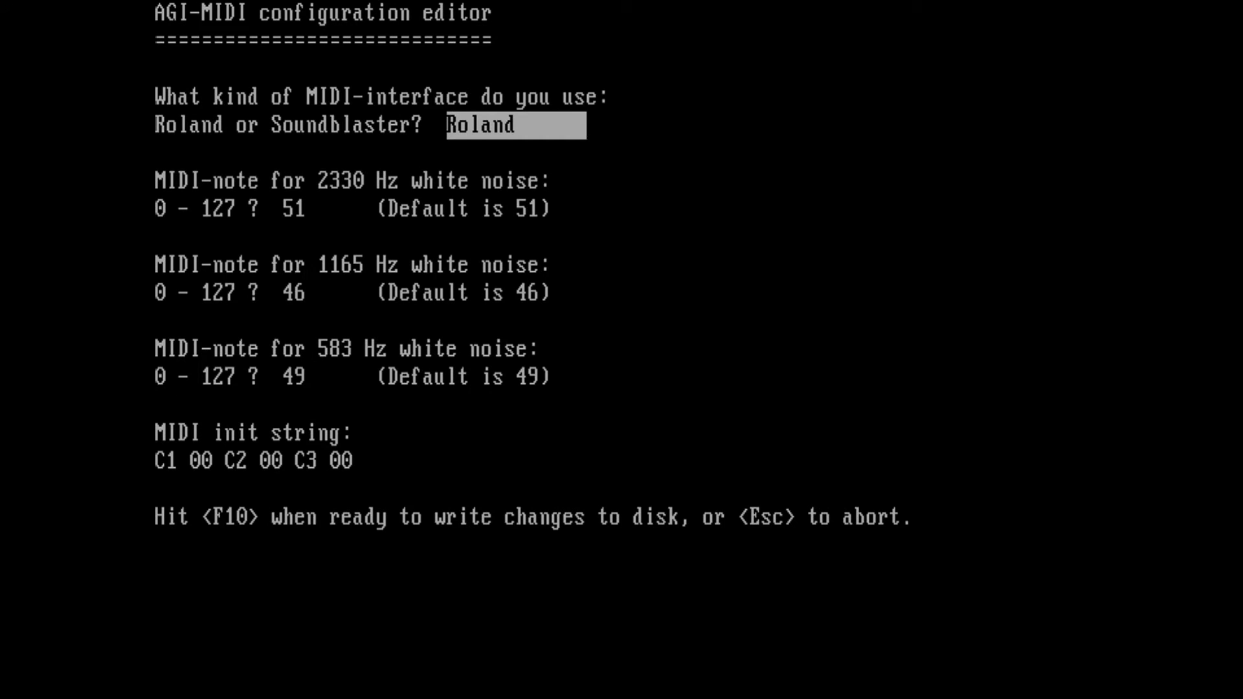